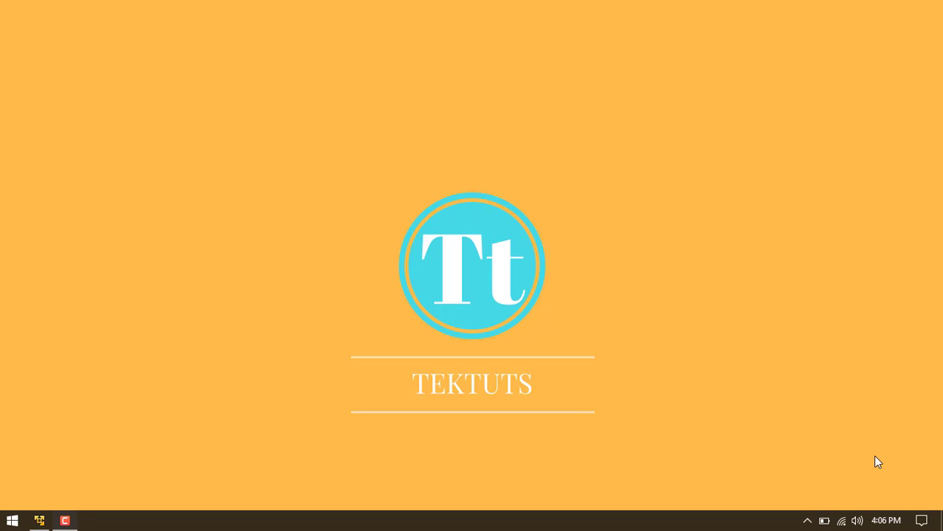
mouse_move(72, 489)
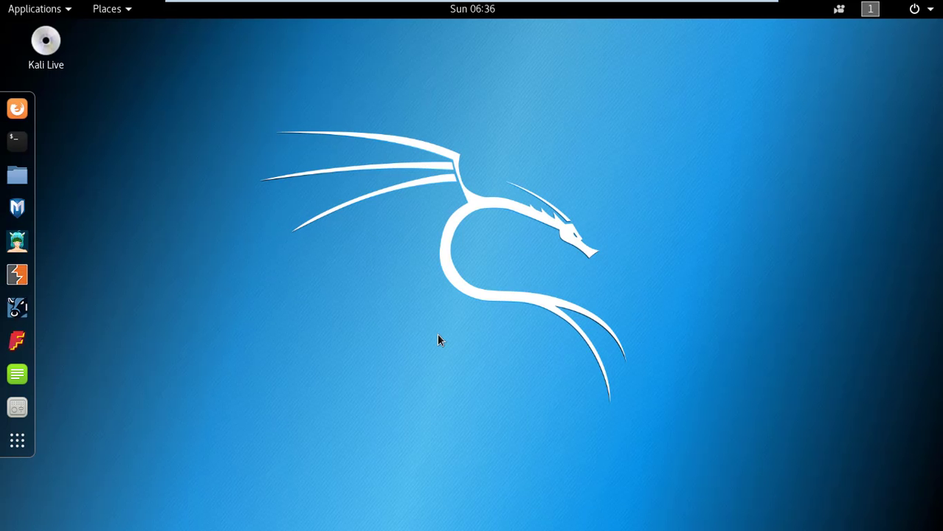
mouse_move(248, 269)
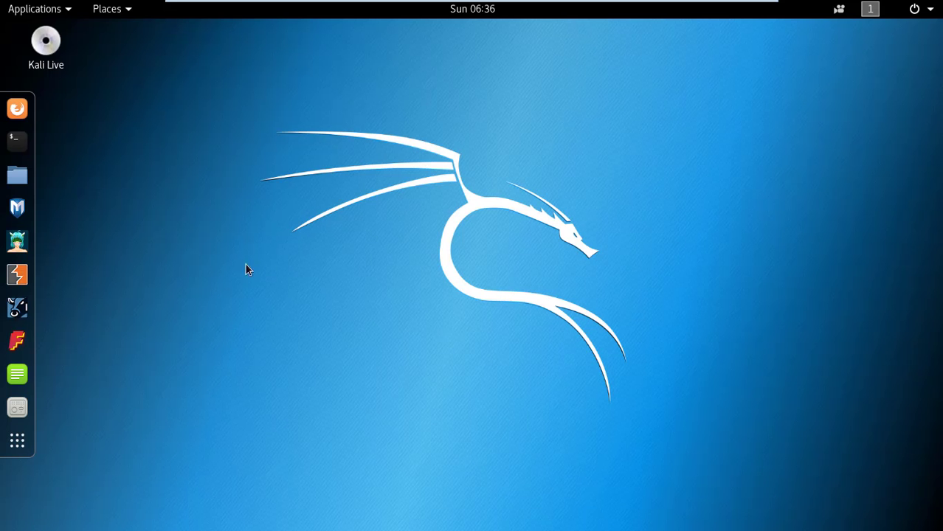
Step: Open a root terminal from the Kali dock
click(18, 141)
text(python netattack2.py)
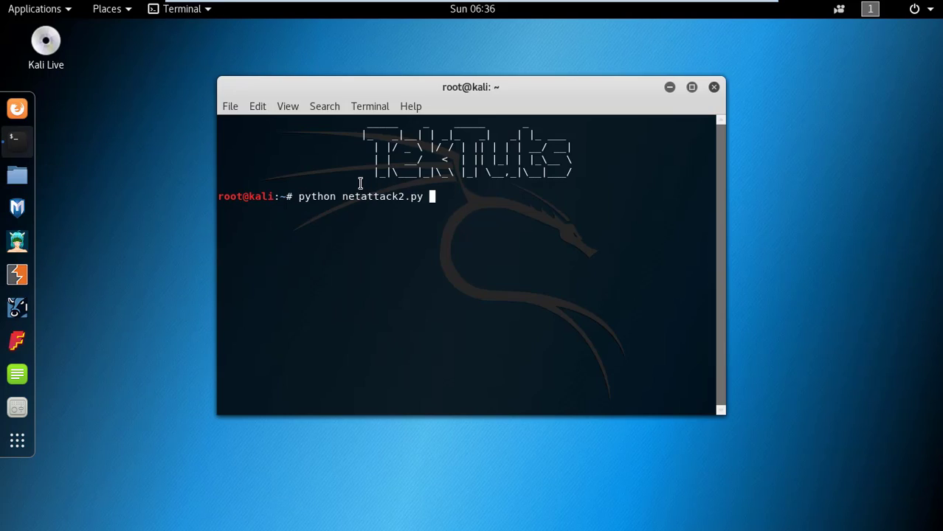
Step: Enter the netattack2 git clone, apt-get install python-nmap python-argparse python-scapy iw, then clear
text(git clone https://github.com/wi-fi-analyzer/netattack2.git)
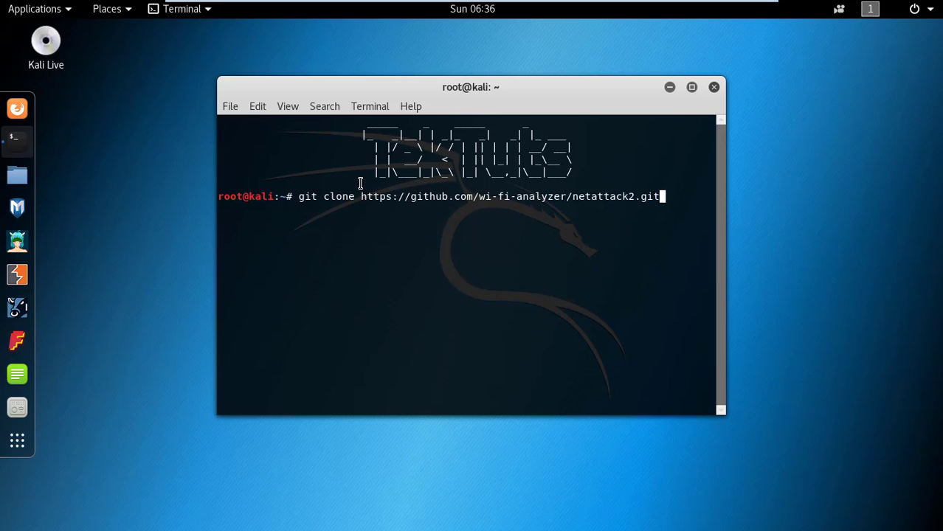
text(apt-get install python-nmap python-argparse python-scapy iw)
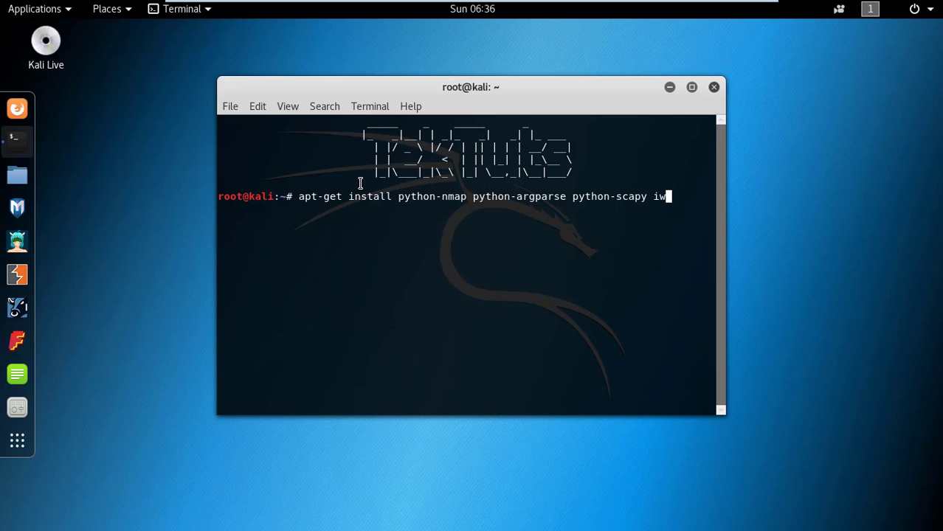
text(clear)
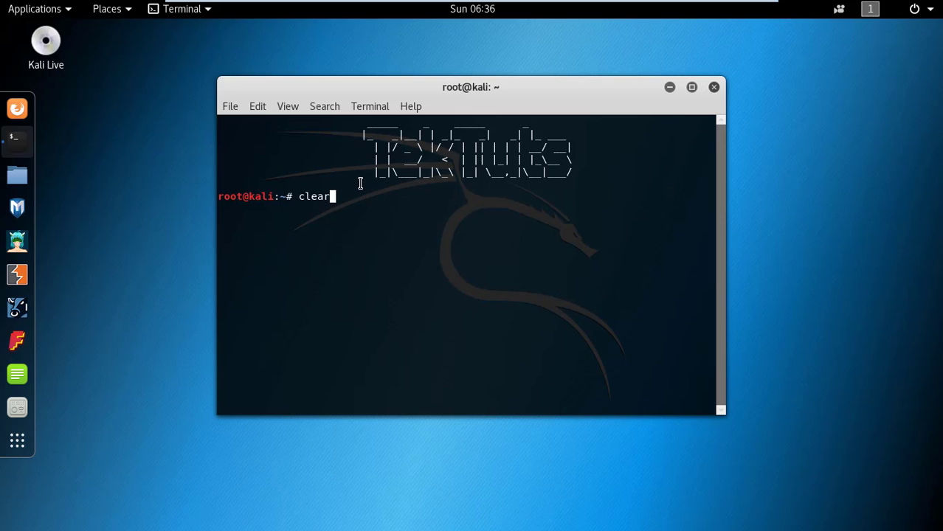
text(git clone https://github.com/wi-fi-analyzer/netattack2.git)
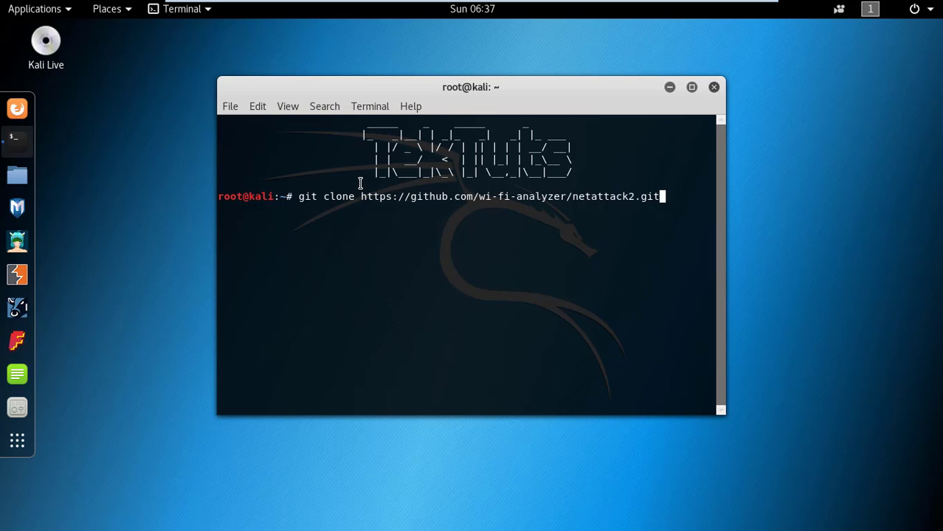
key(Return)
text(ls)
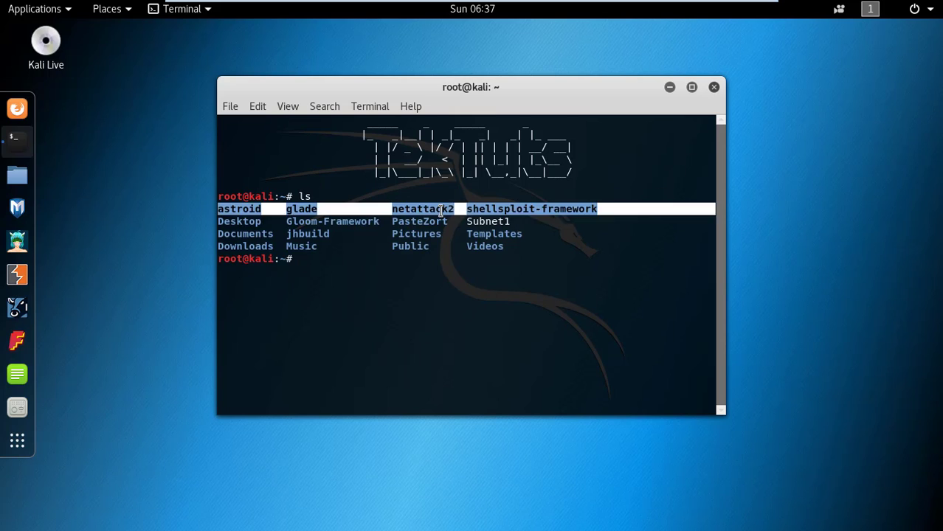
Step: Change into netattack2/, list LICENSE, netattack2.py and README.md, and select netattack2.py
text(cd netattack2/)
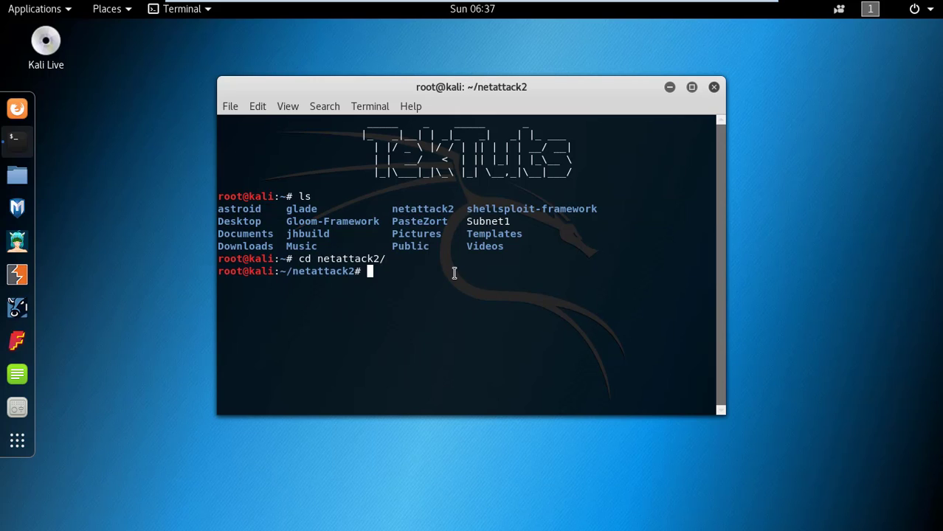
text(ls)
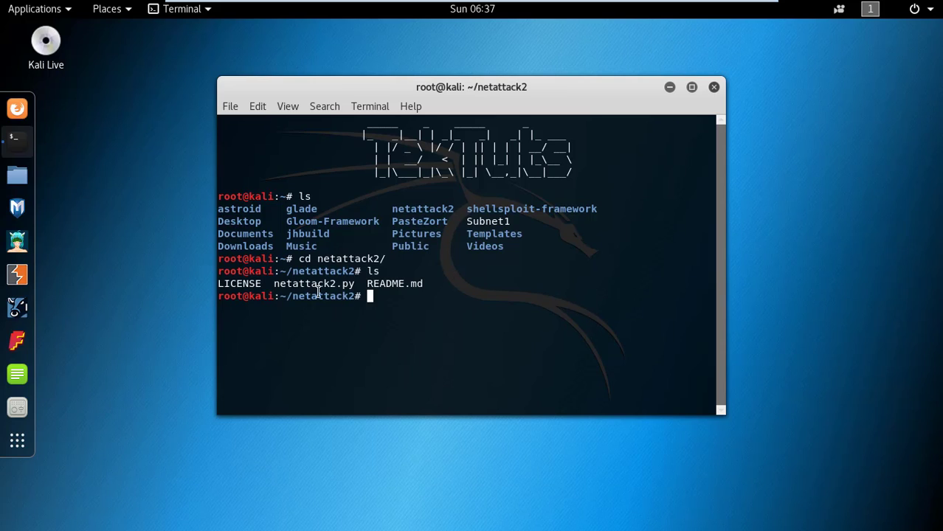
double_click(314, 284)
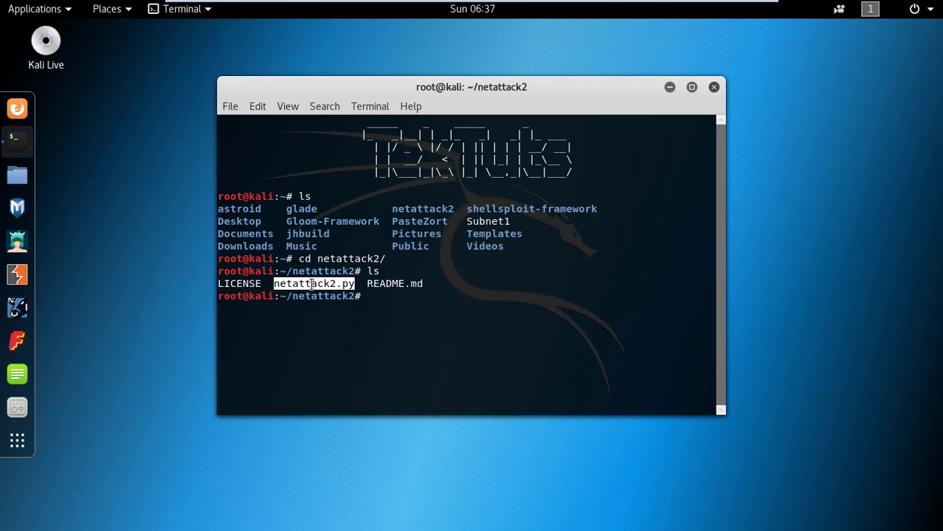
Step: Run python netattack2.py and maximize the terminal to show the SCAN/ATTACK menu
text(python)
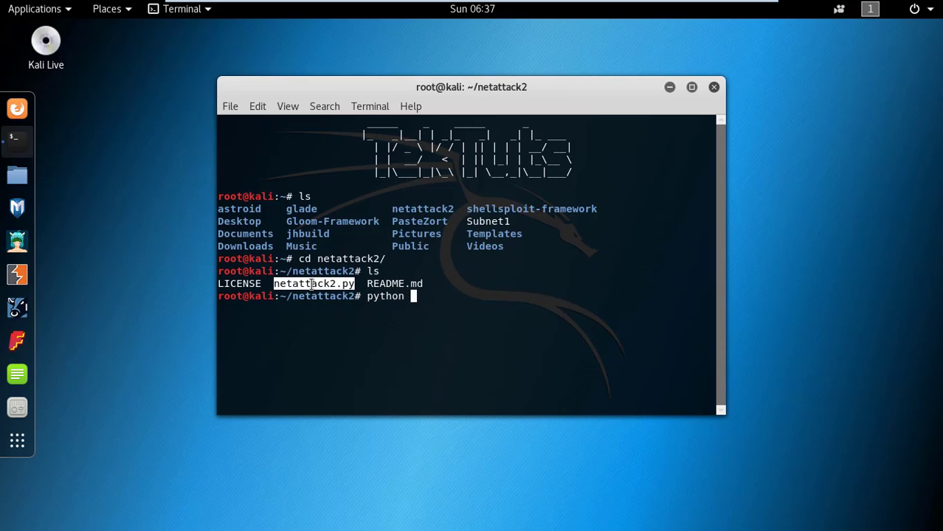
text(netatta)
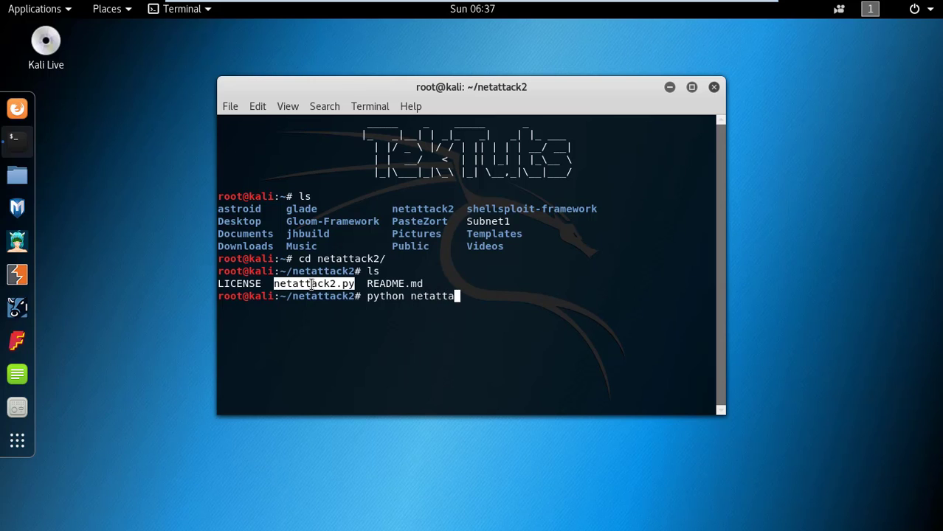
text(ck2.)
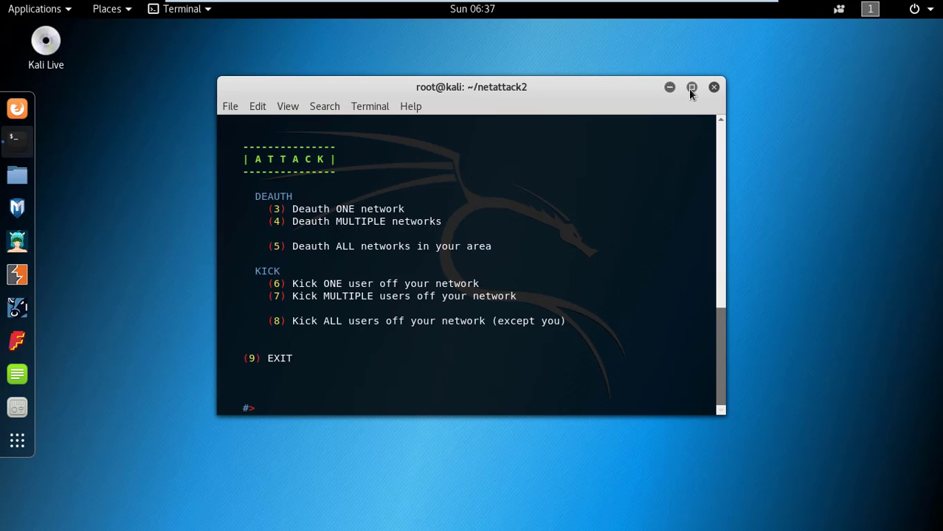
click(691, 87)
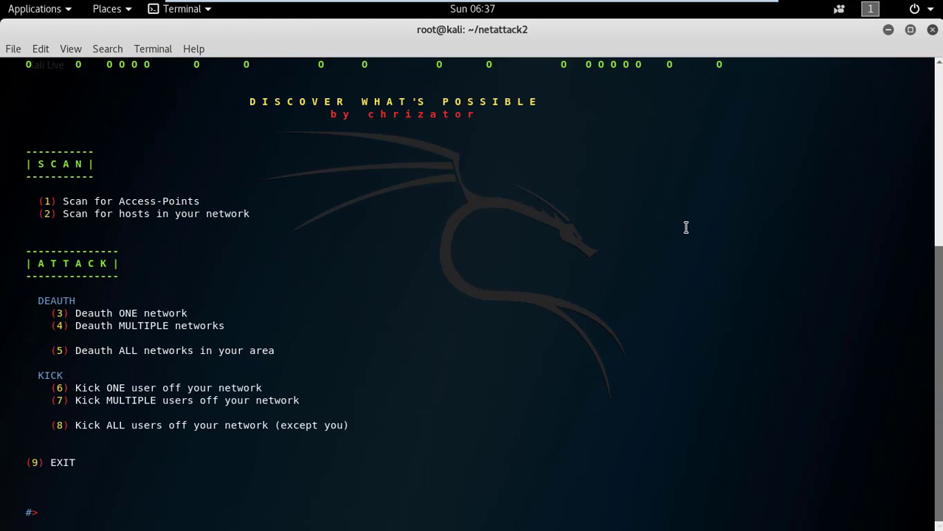